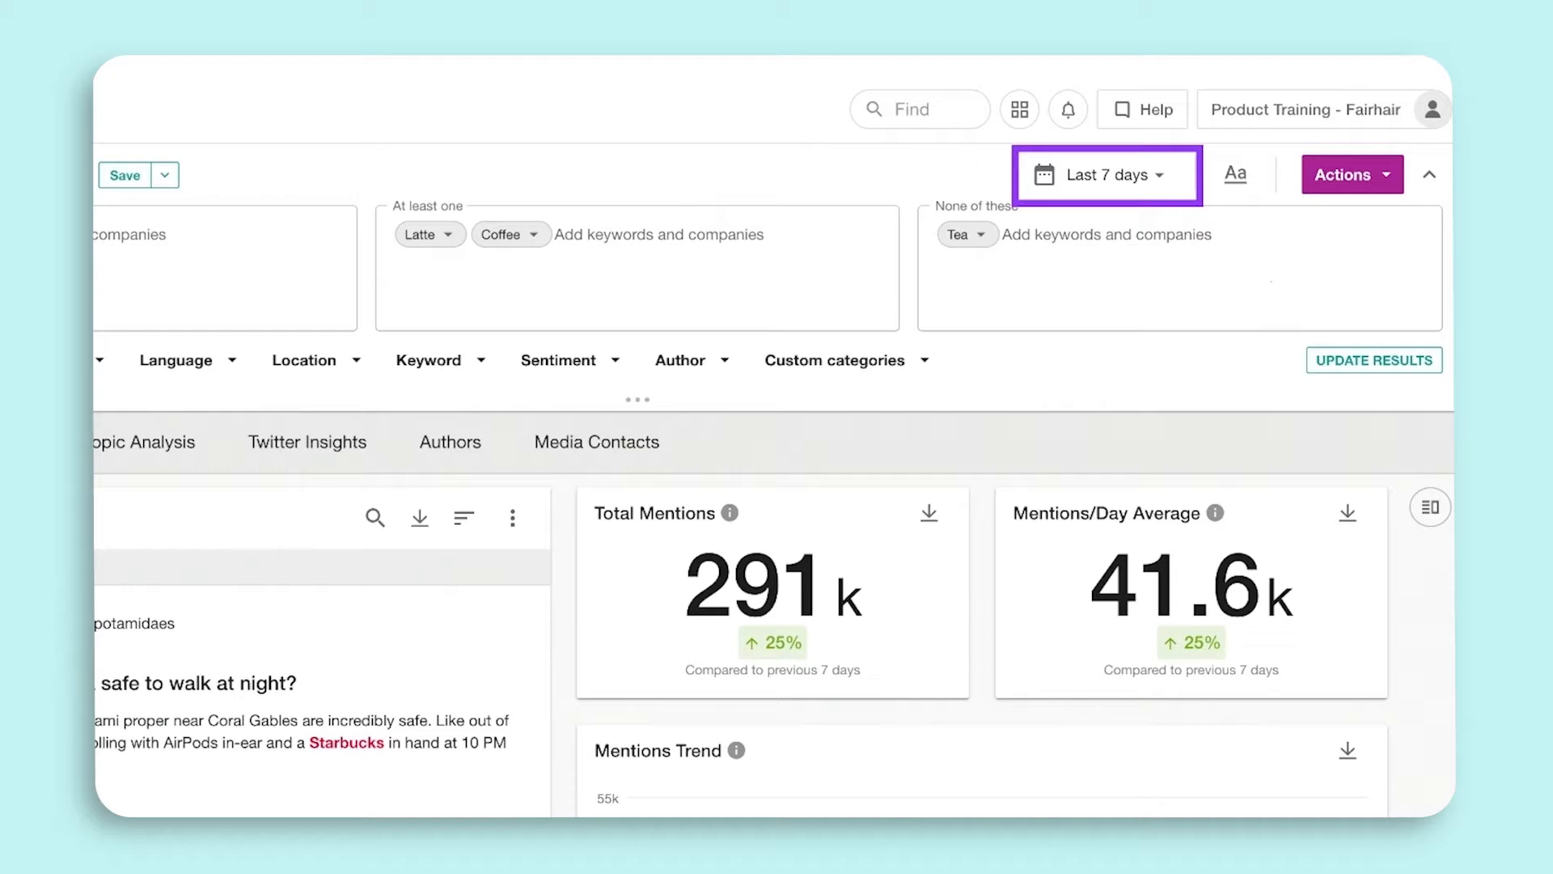
# Browse the date range options and preview the custom date picker without changing the range.
pyautogui.click(1105, 175)
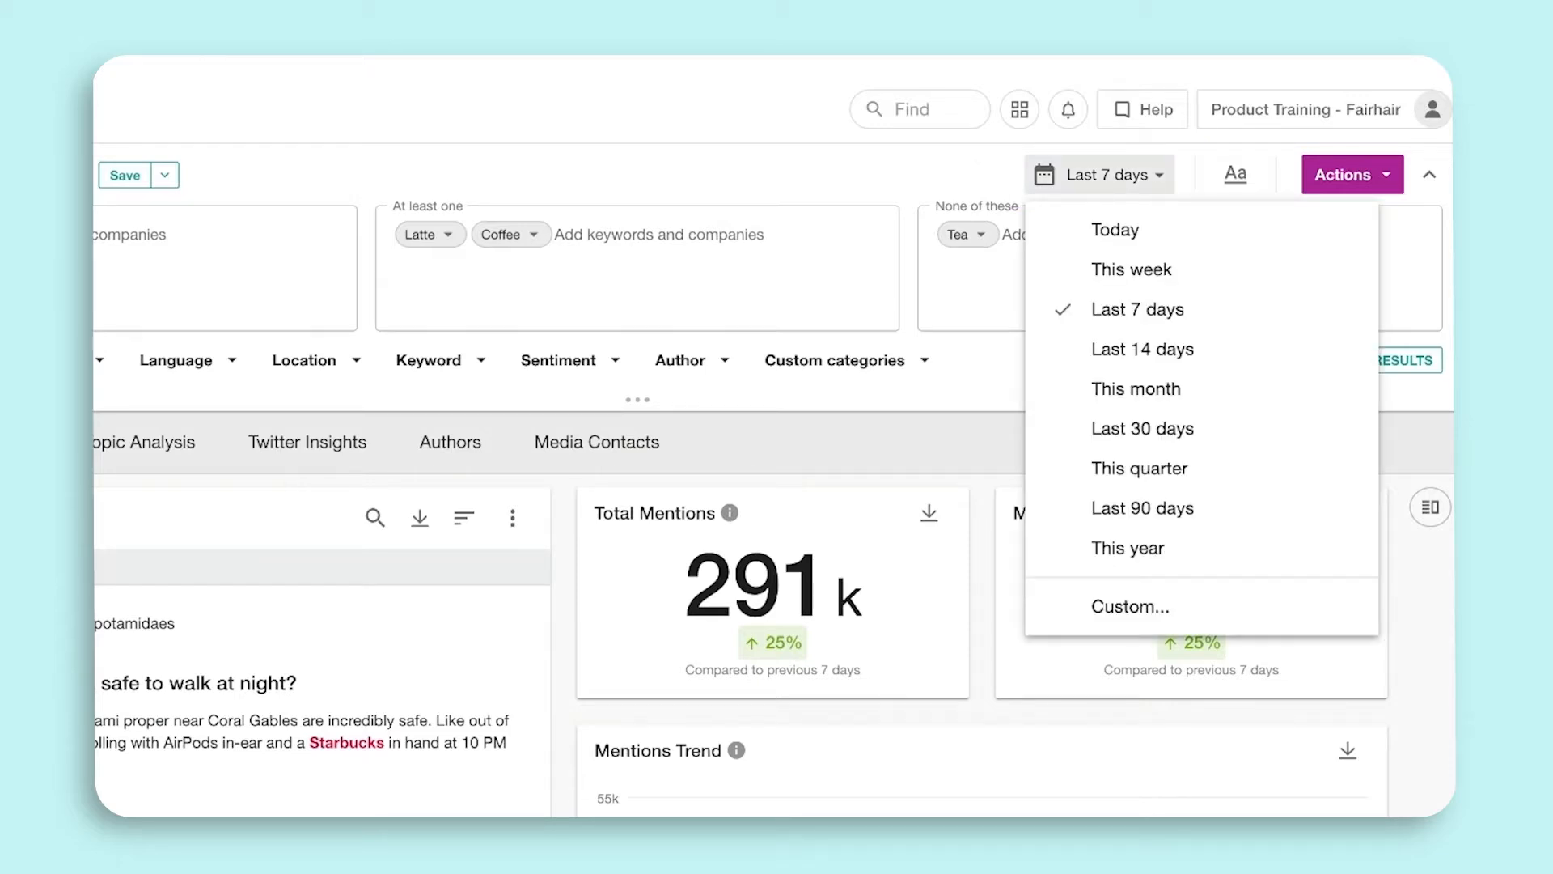
pyautogui.click(1129, 607)
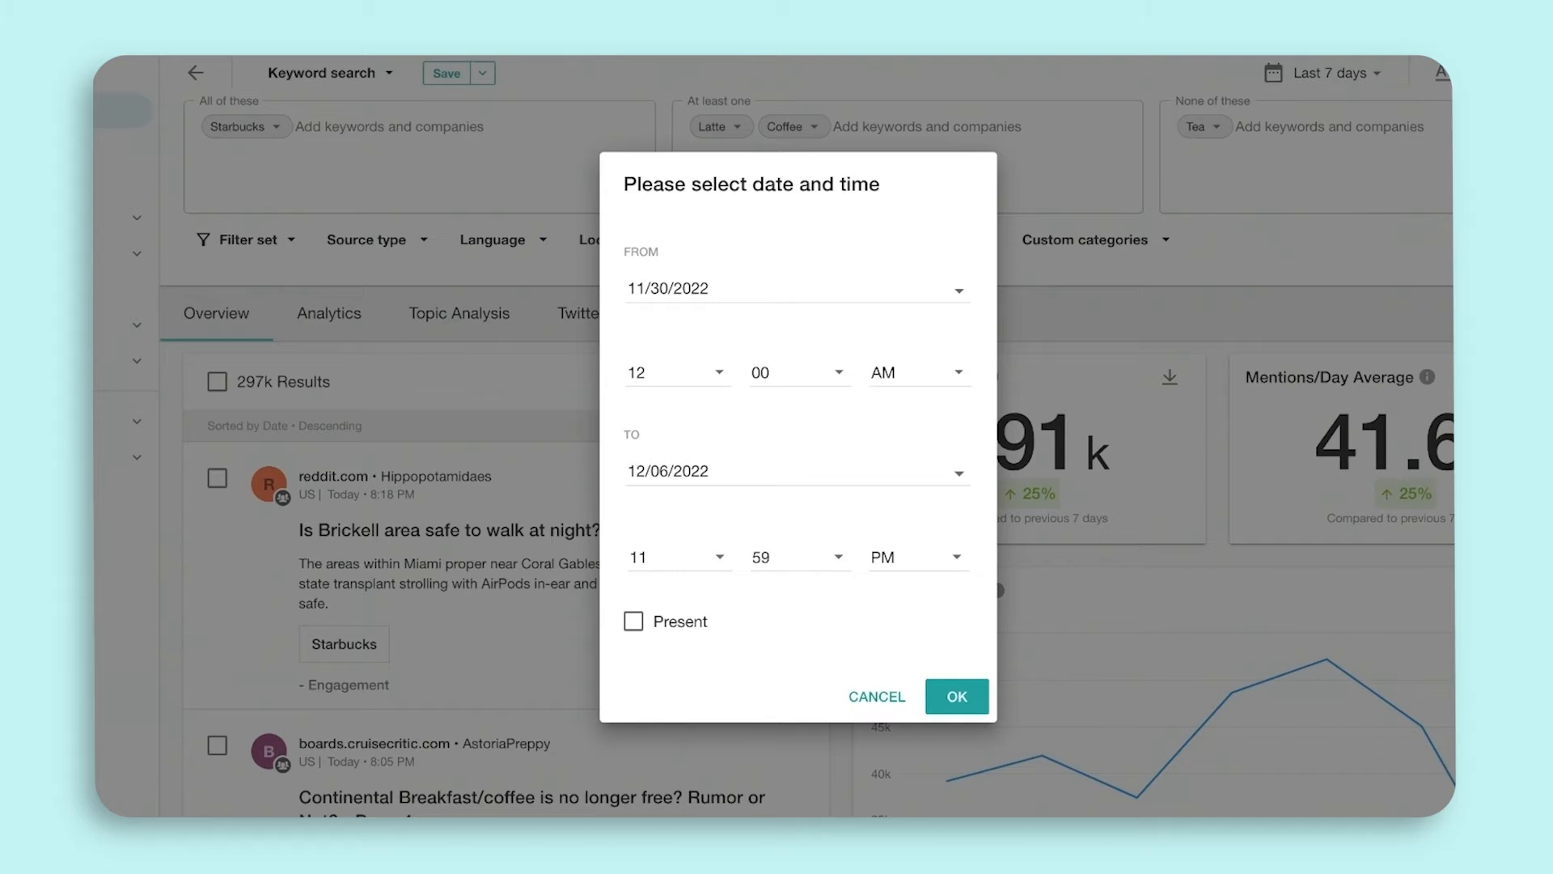
pyautogui.click(954, 696)
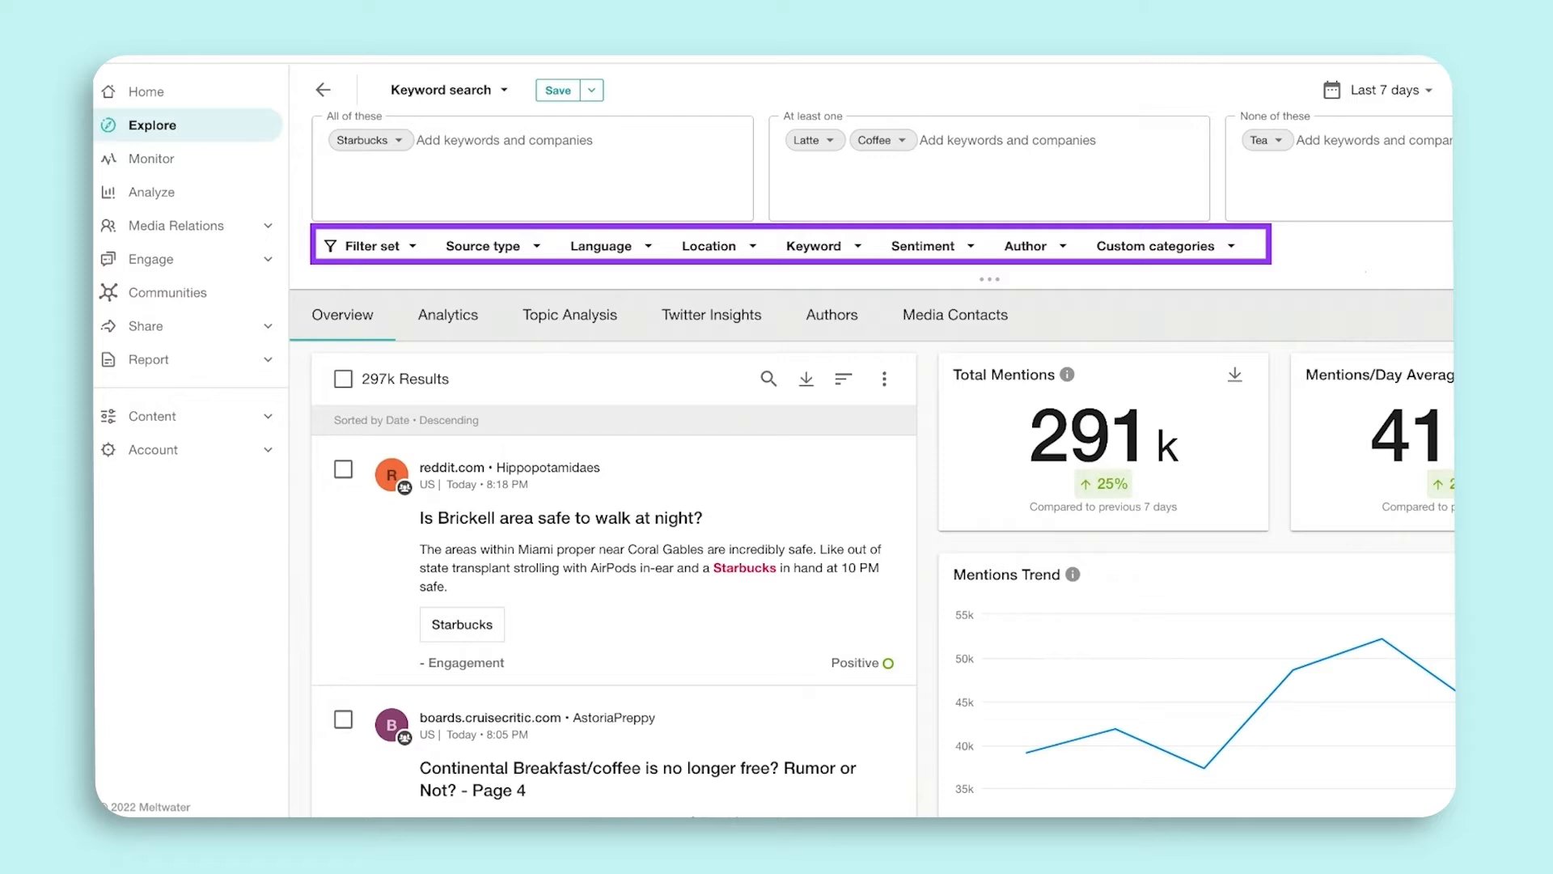
# Review the Source type, Language and Location filters, then leave the Keyword filter open.
pyautogui.click(483, 246)
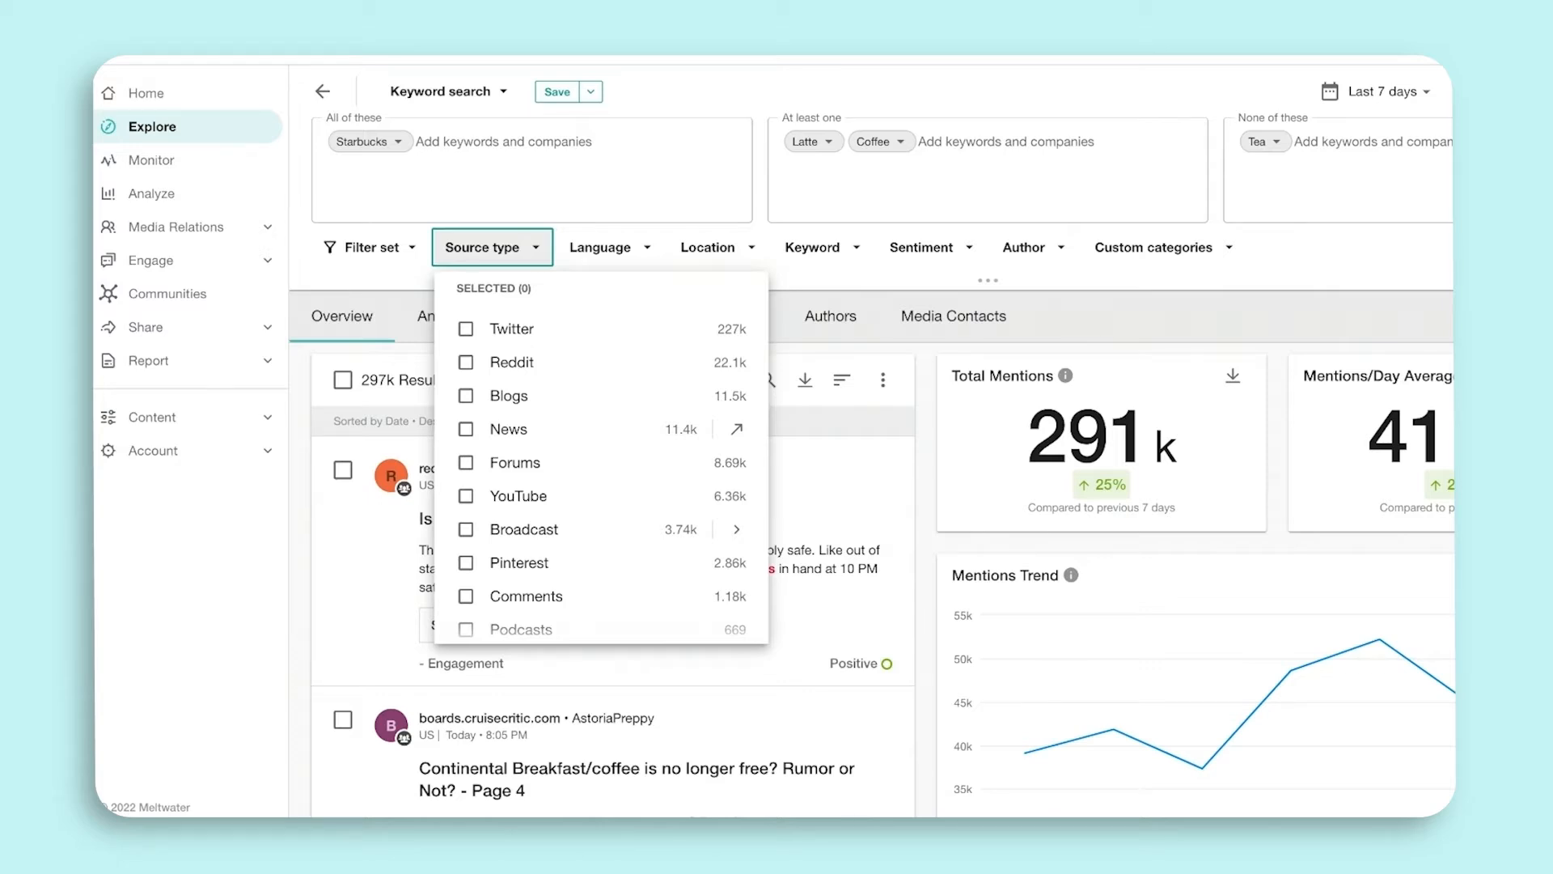
pyautogui.click(608, 248)
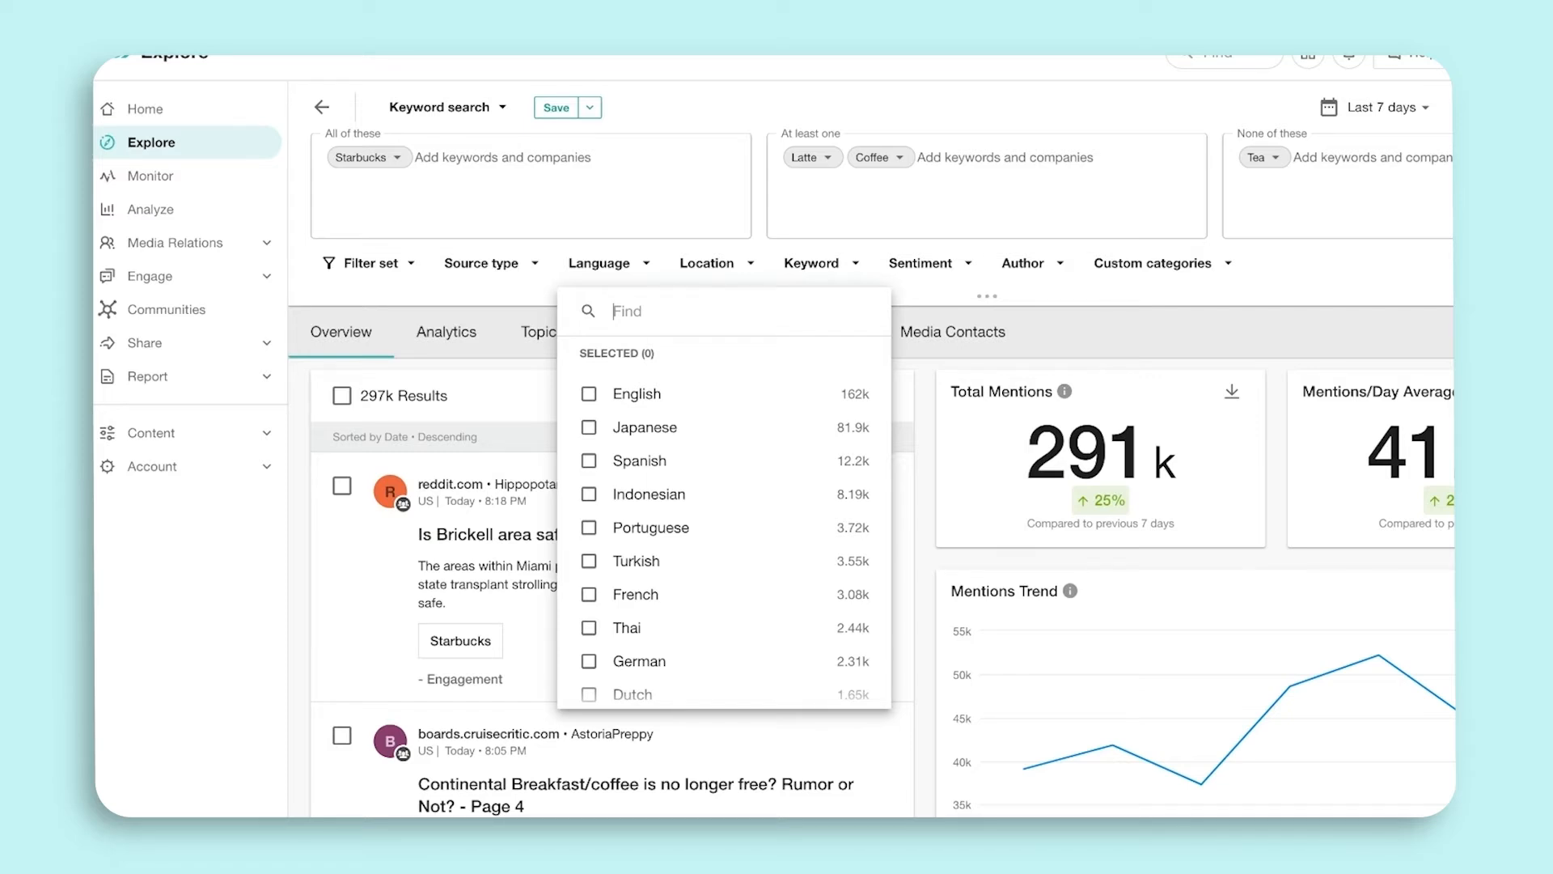
pyautogui.click(708, 262)
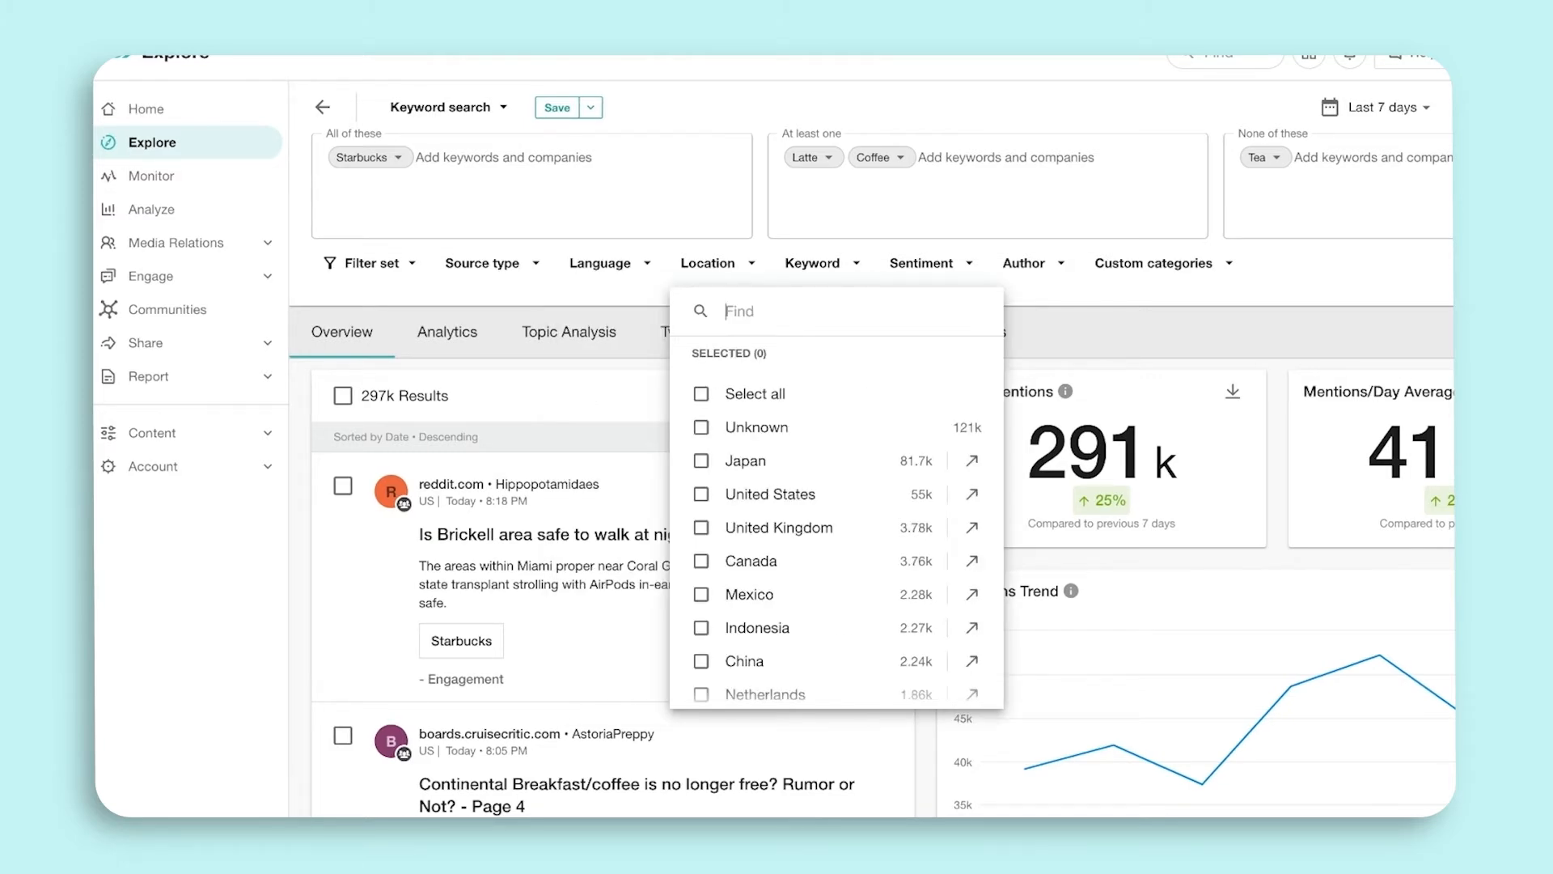
pyautogui.click(820, 262)
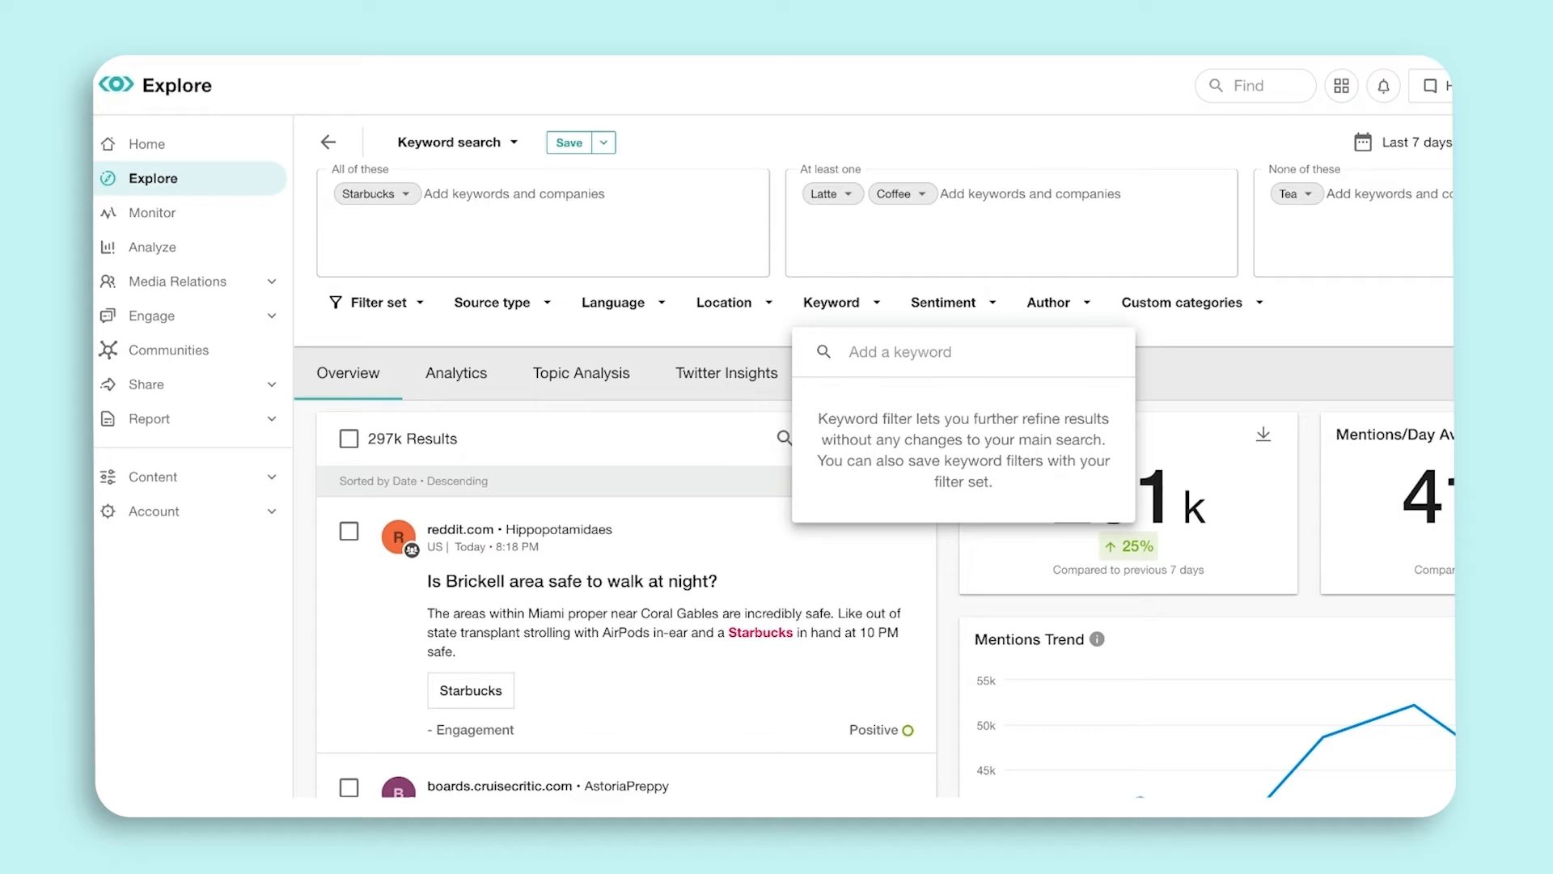